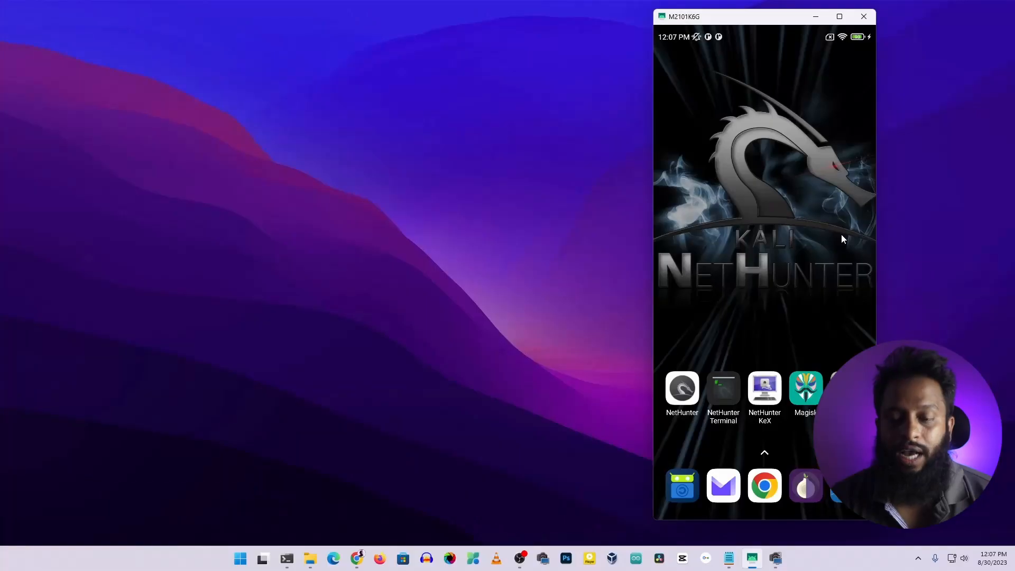
mouse_move(835, 290)
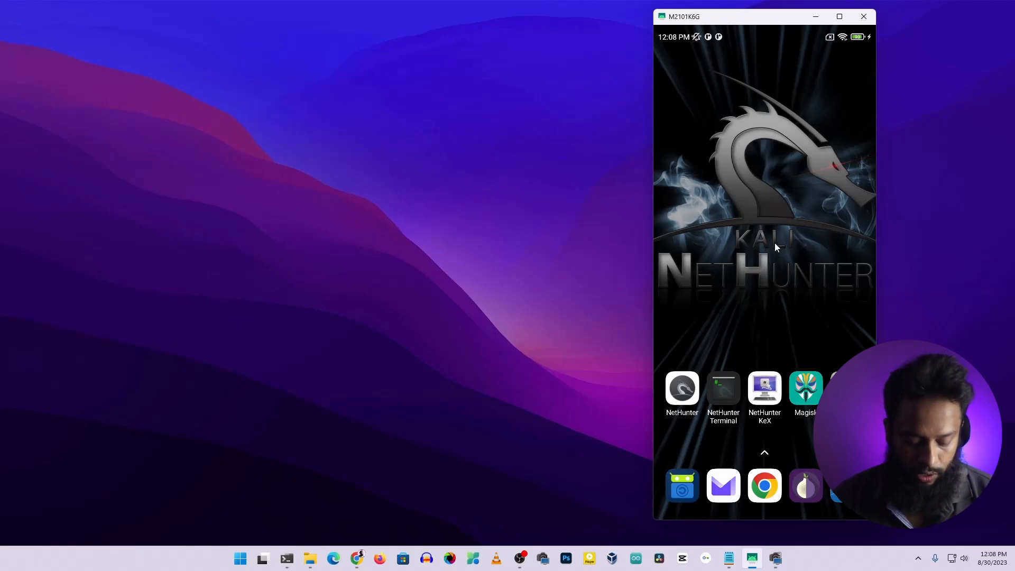
- Start the SSH service from NetHunter's Kali Services page
click(682, 389)
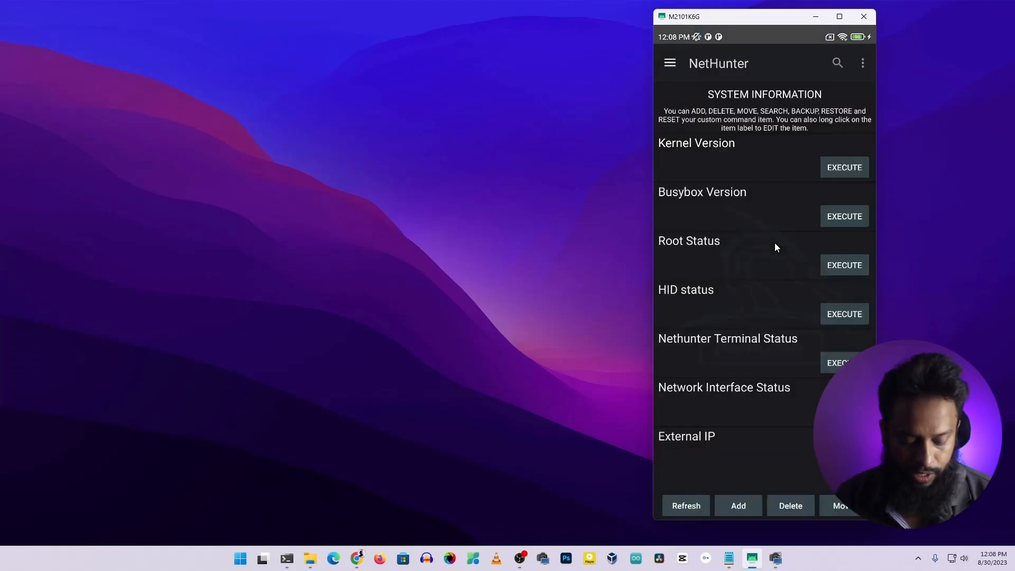
click(671, 63)
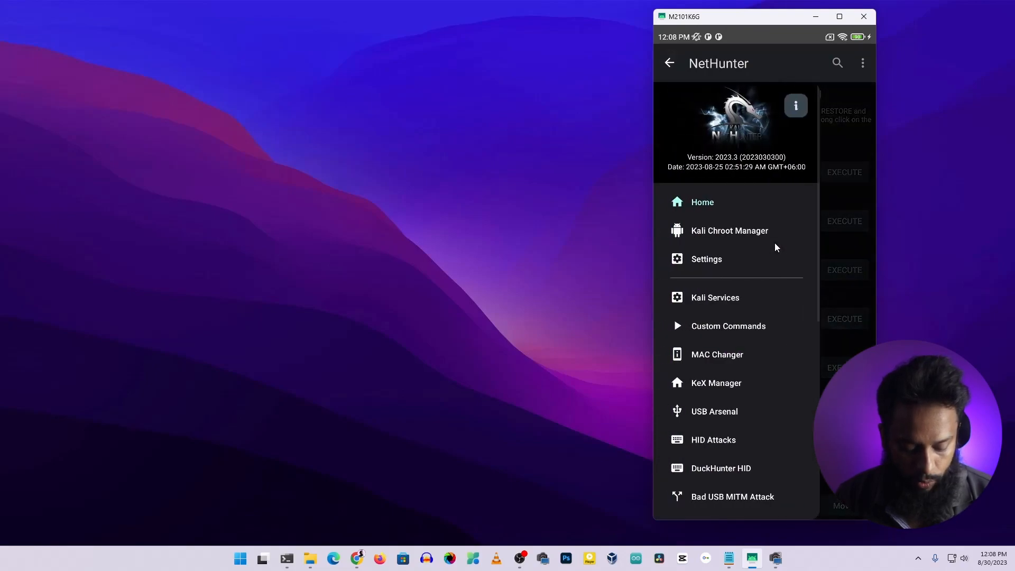
click(715, 297)
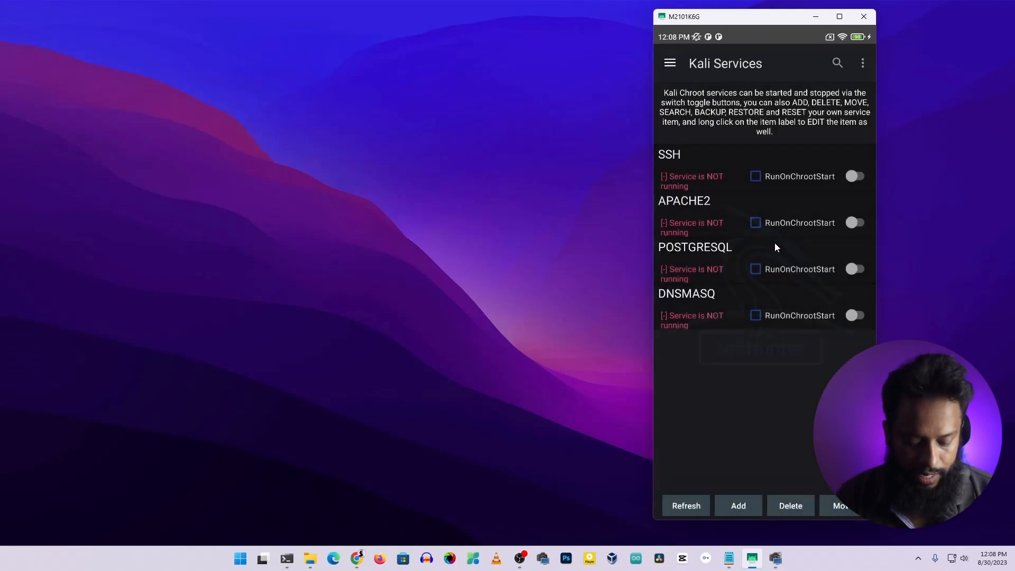
click(855, 177)
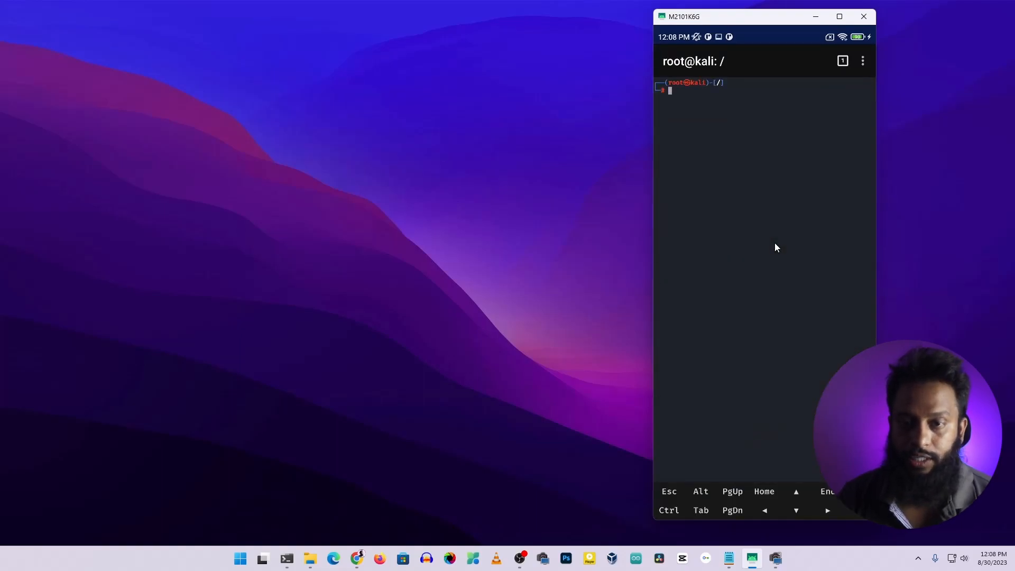
mouse_move(276, 177)
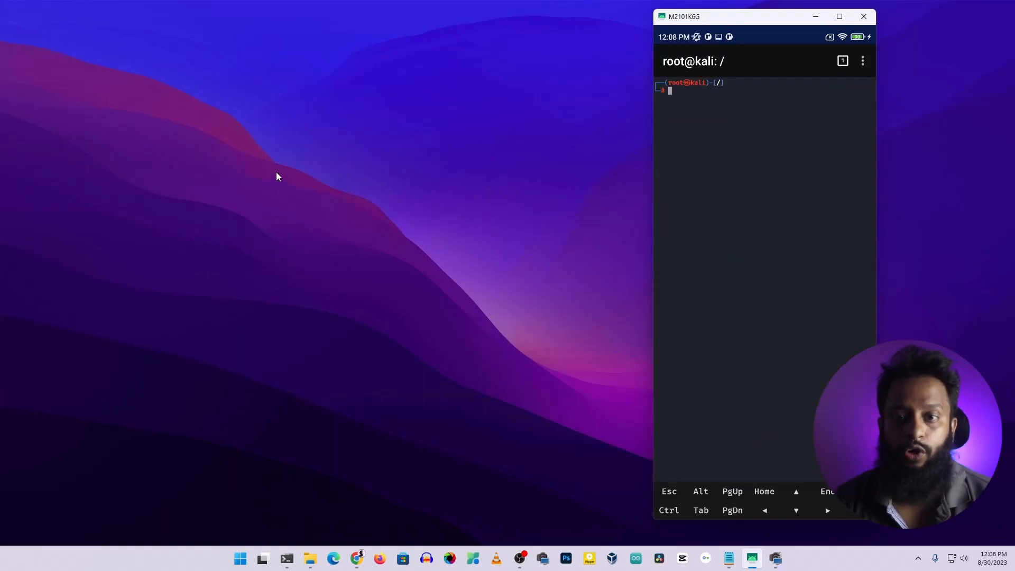
mouse_move(450, 198)
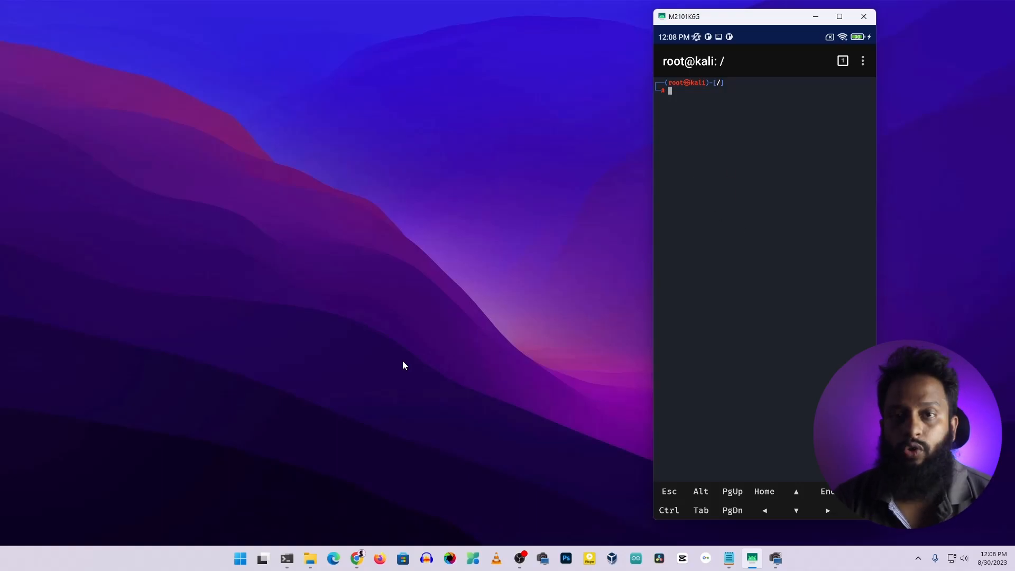
mouse_move(709, 344)
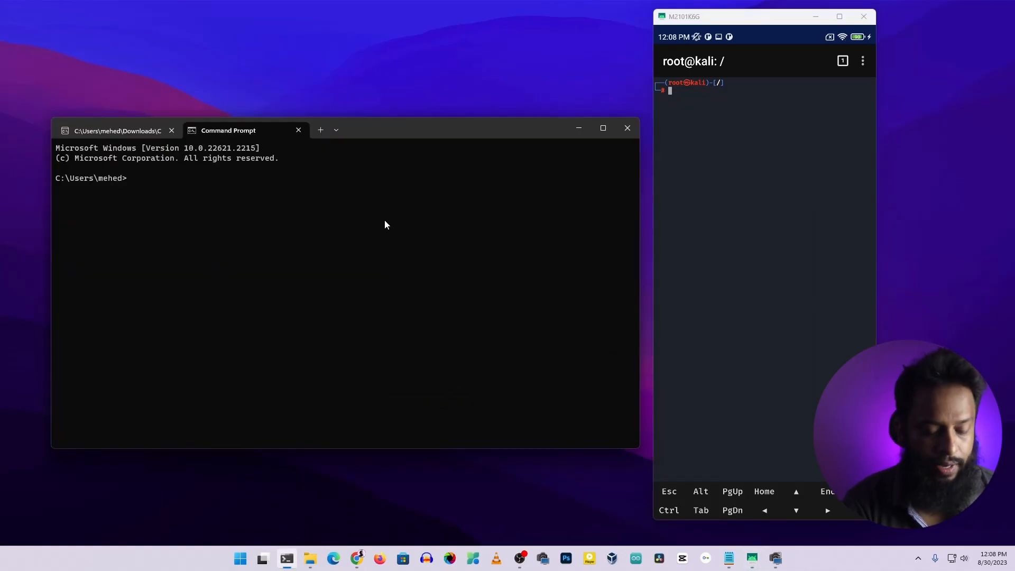
- Begin the login command as 'ssh root@' in Command Prompt, awaiting the phone's address
text(ssh root)
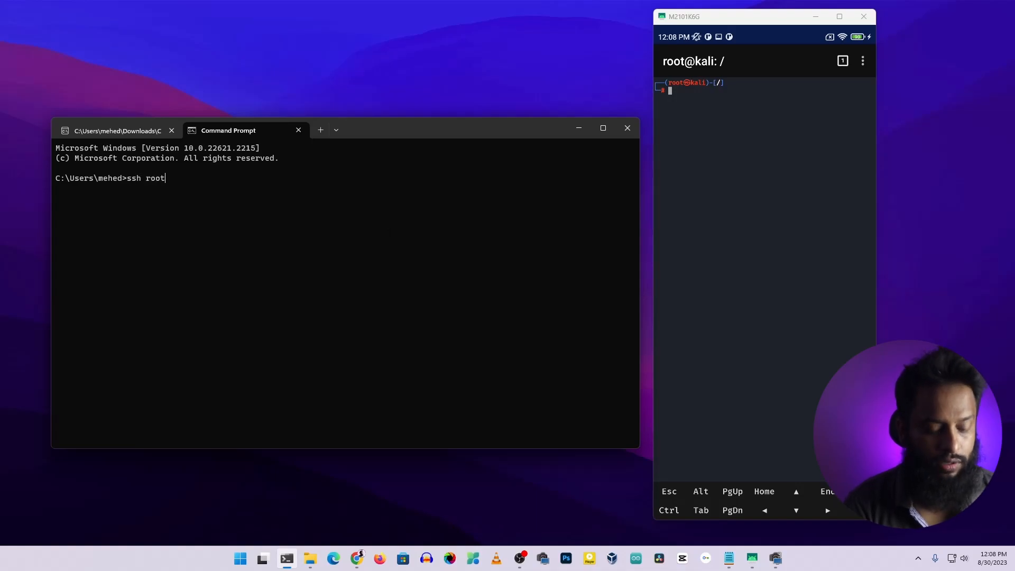
text(@)
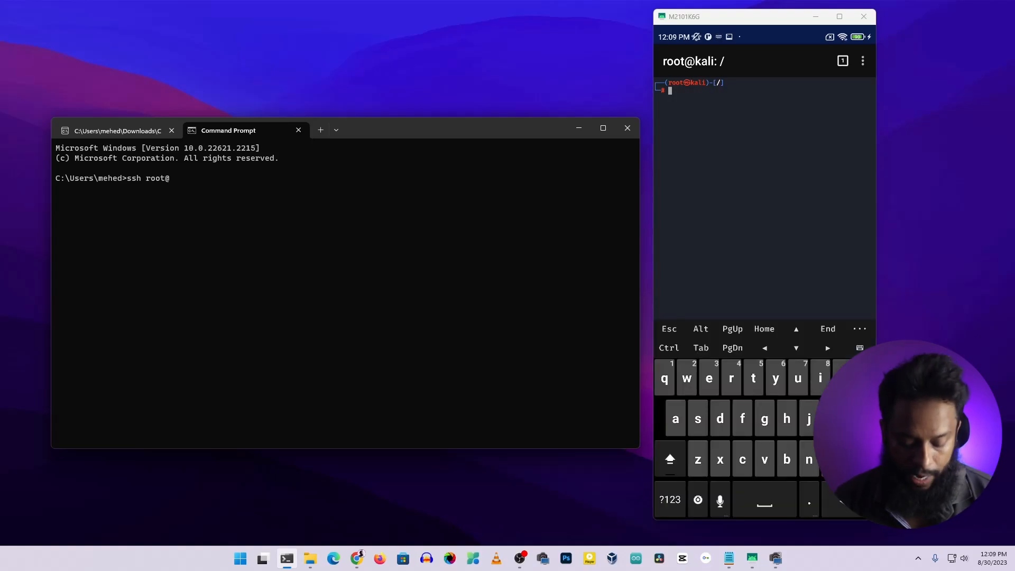
- Run ifconfig on the phone to reveal wlan0's address 192.168.0.101
text(ifconfig)
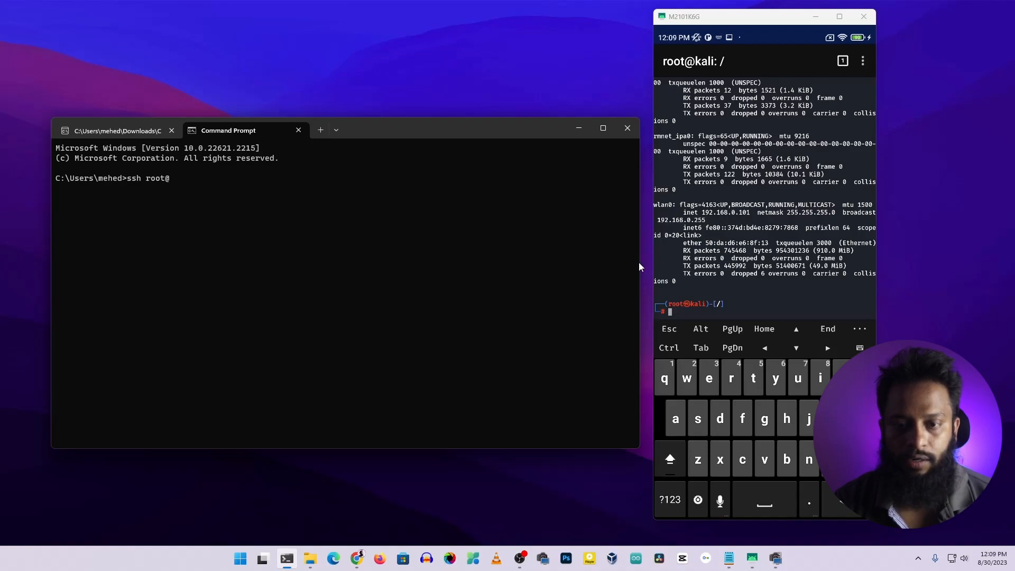
text(1)
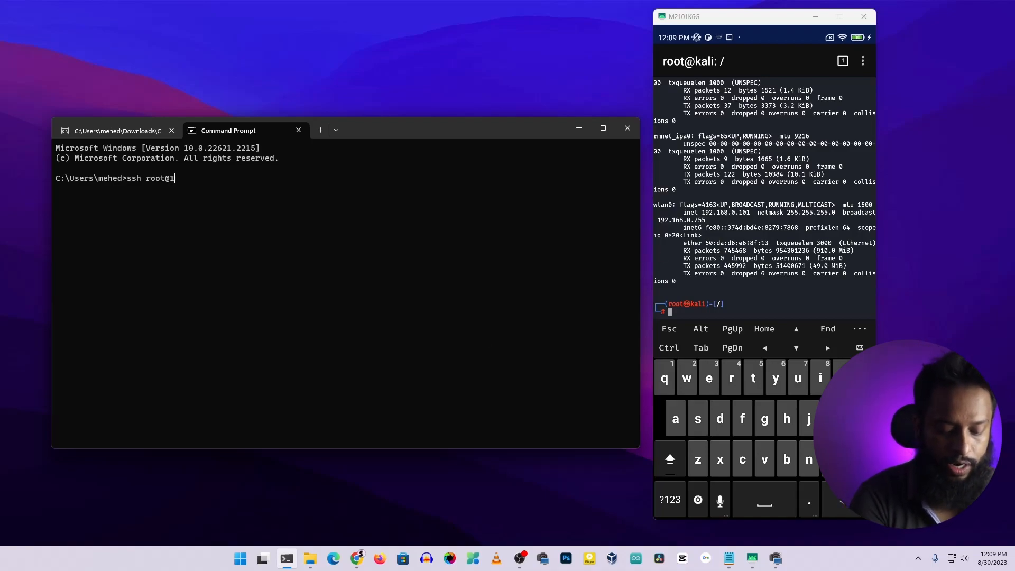
text(92.168)
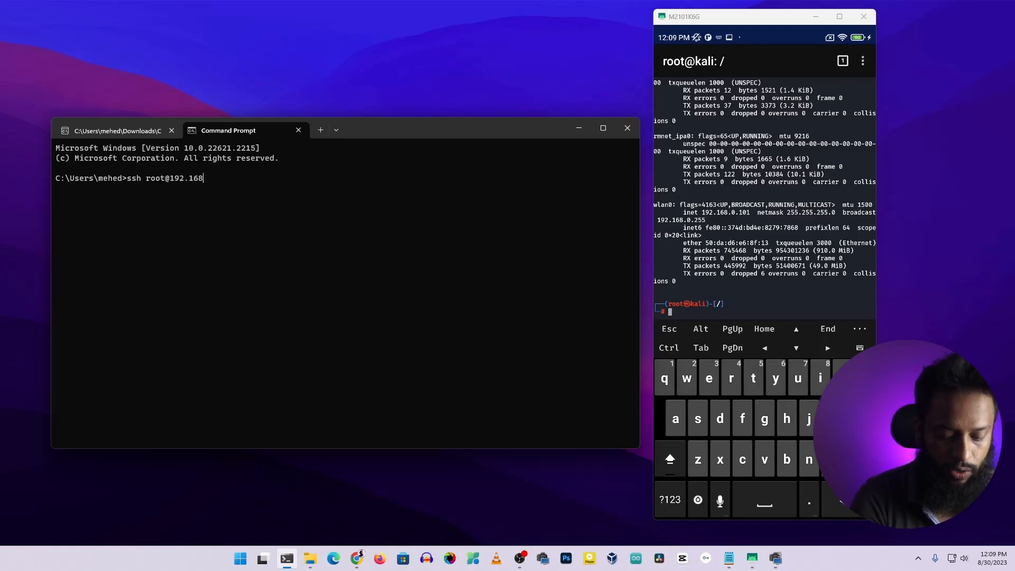
text(.0.101)
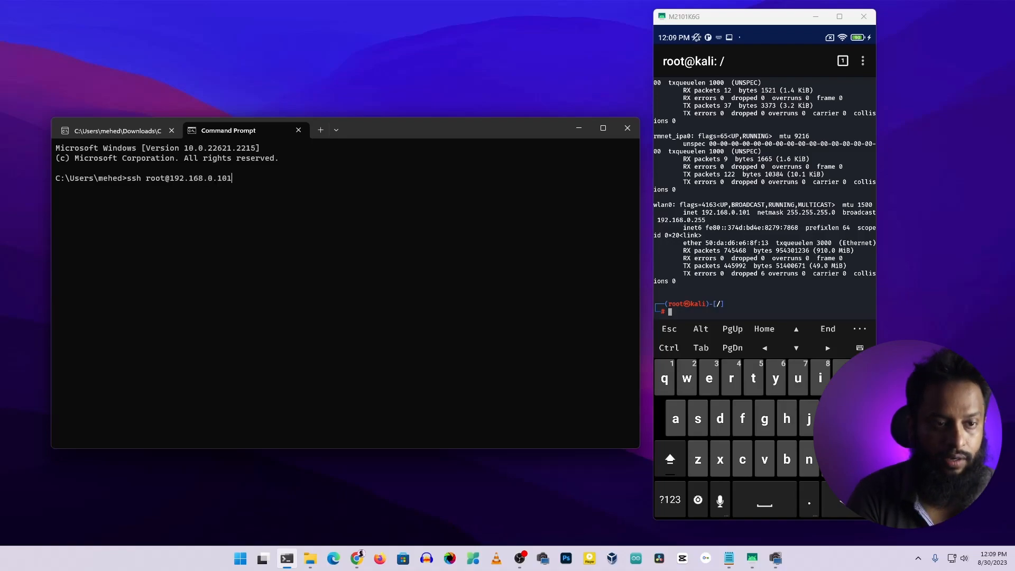
key(enter)
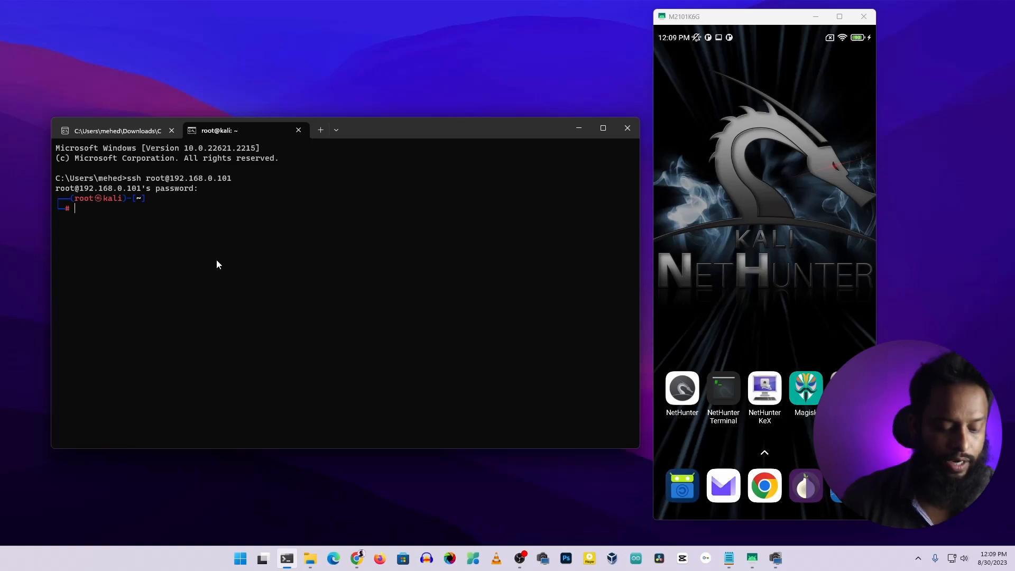
- Enter 'sudo apt install netdiscover' in the remote root shell
text(sudo apt install netdiscover)
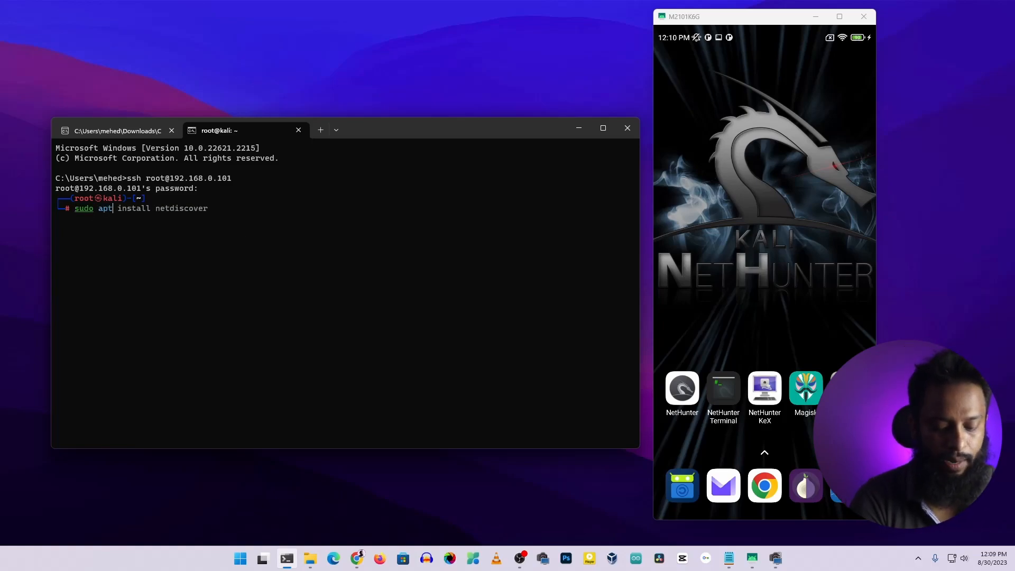